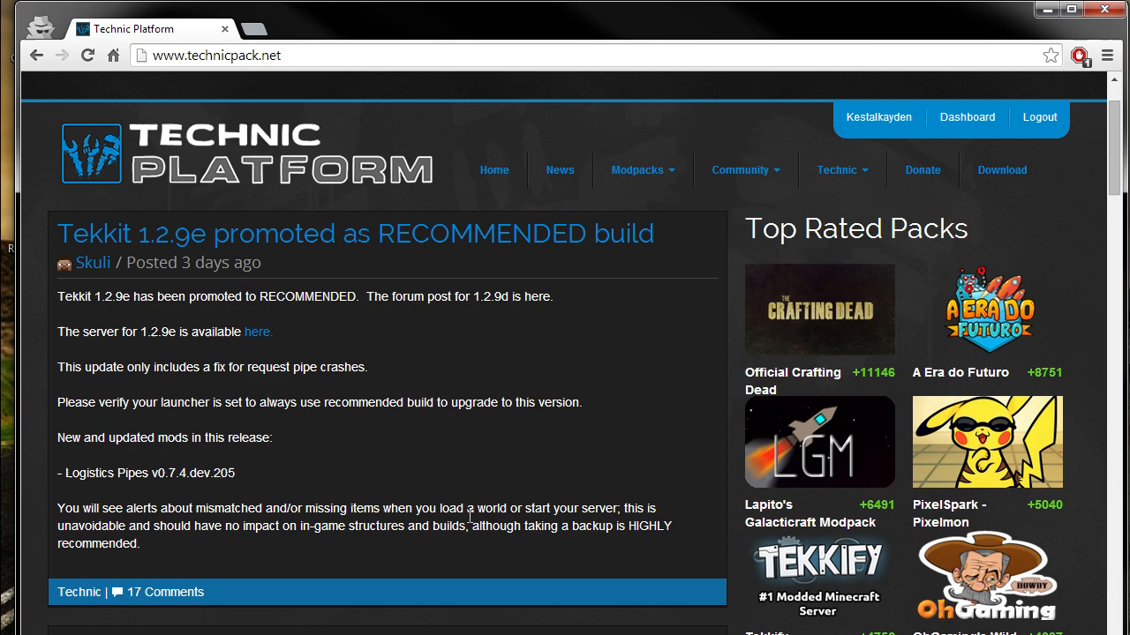
{"action": "mouse_move", "coordinate": [1002, 170]}
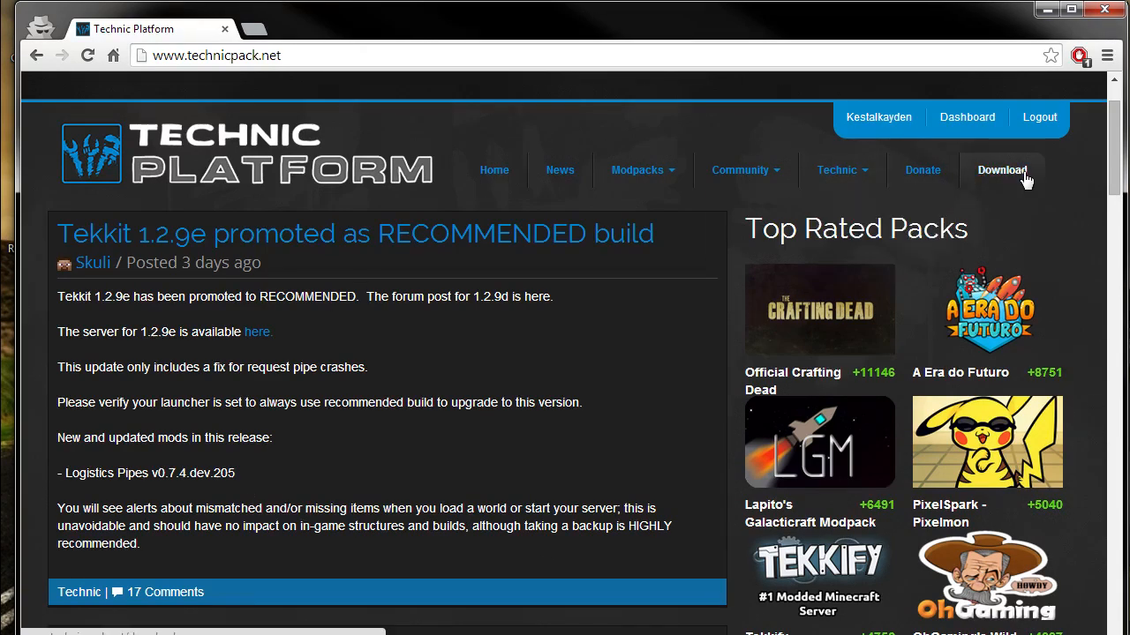
Open the Technic Platform launcher download page from the site's Download link
{"action": "left_click", "coordinate": [1002, 170]}
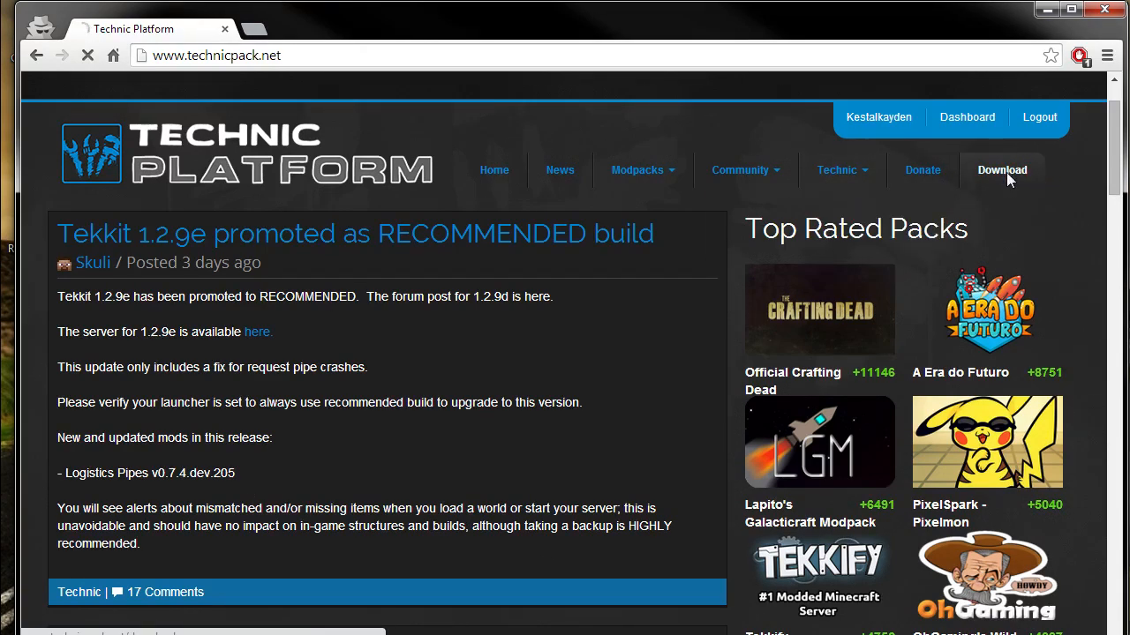
{"action": "left_click", "coordinate": [1002, 169]}
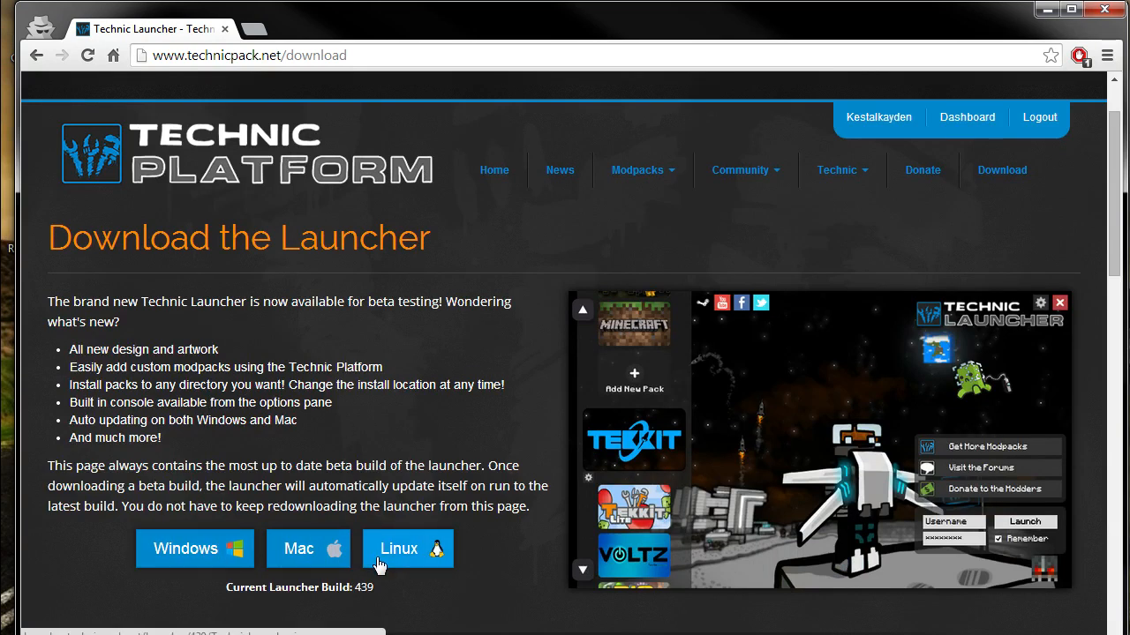
{"action": "mouse_move", "coordinate": [194, 548]}
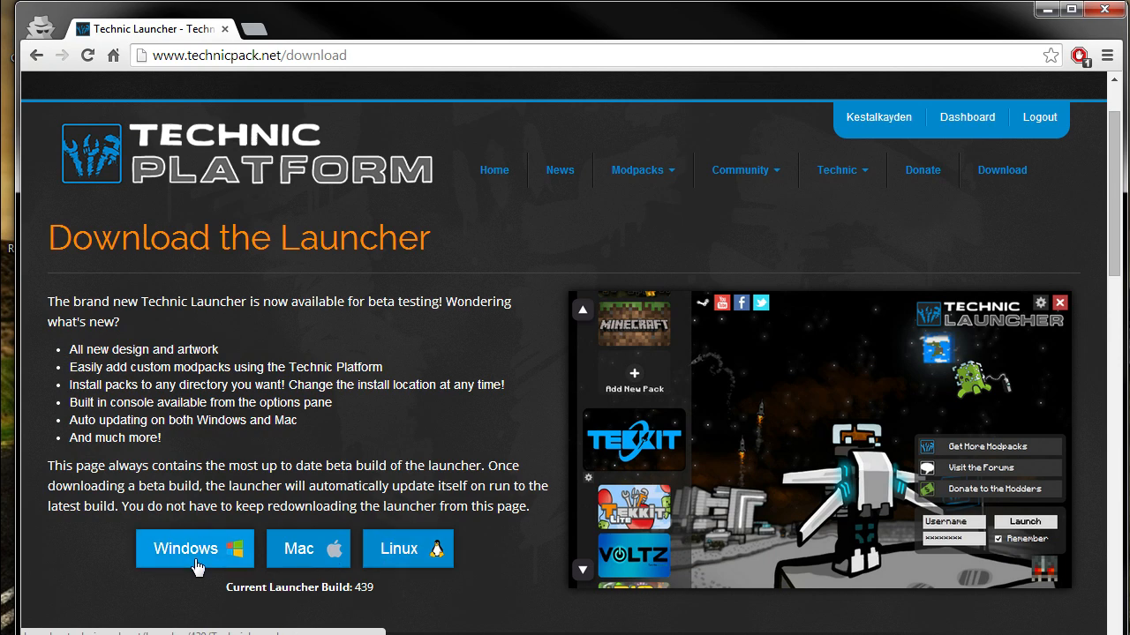
Download the Windows TechnicLauncher.exe, move it to the desktop, and close Chrome
{"action": "left_click", "coordinate": [194, 548]}
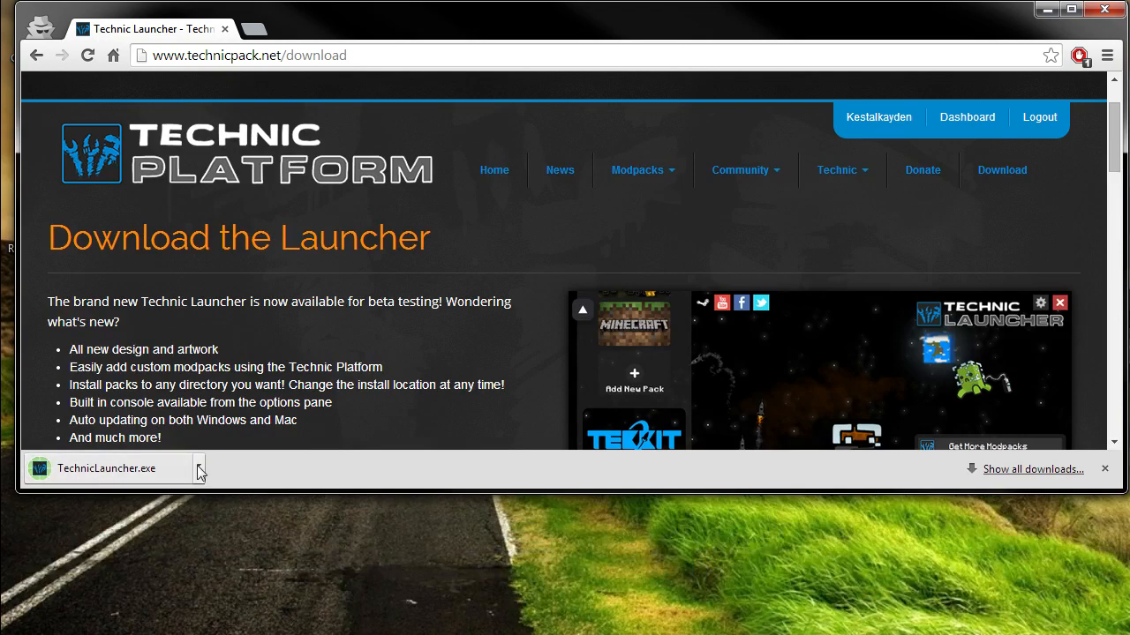
{"action": "left_click", "coordinate": [199, 468]}
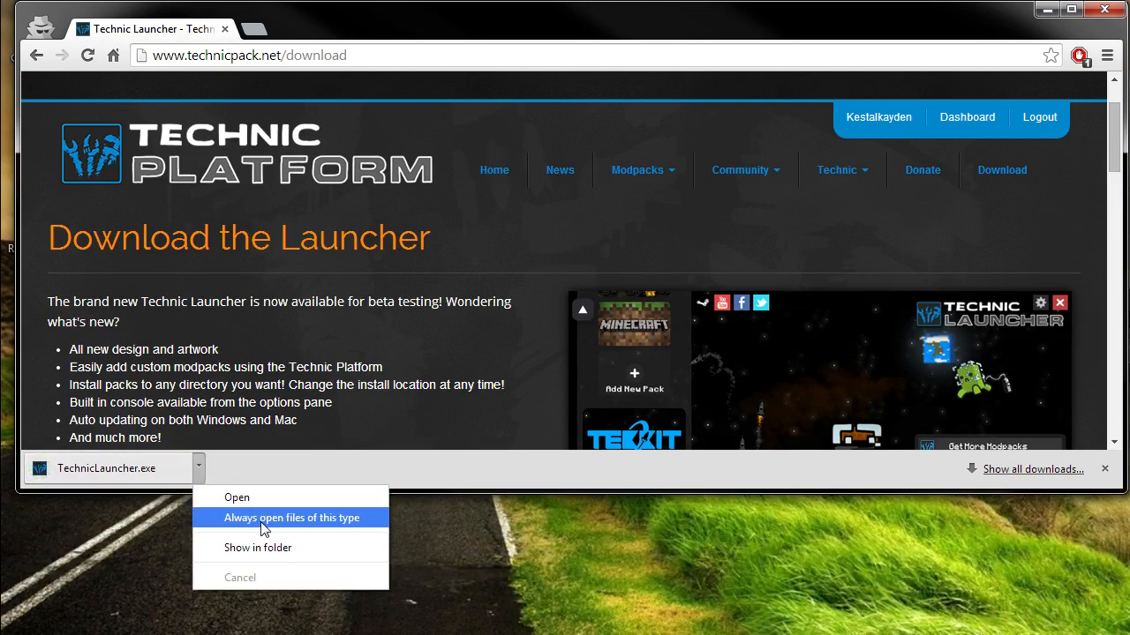
{"action": "left_click", "coordinate": [258, 547]}
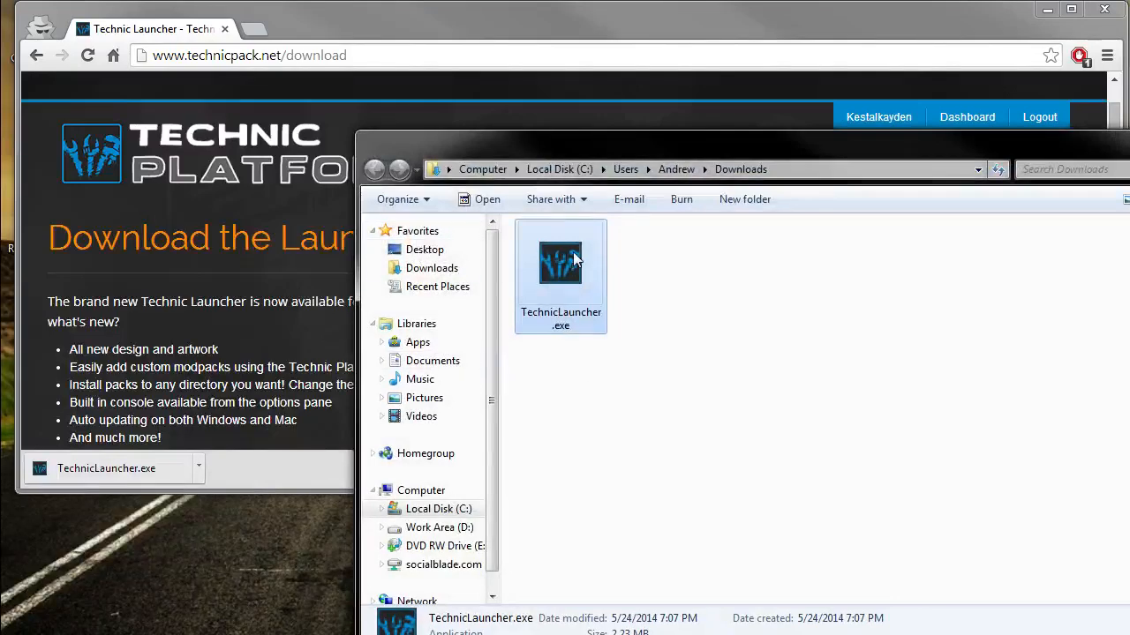
{"action": "left_click_drag", "start_coordinate": [561, 265], "coordinate": [303, 525]}
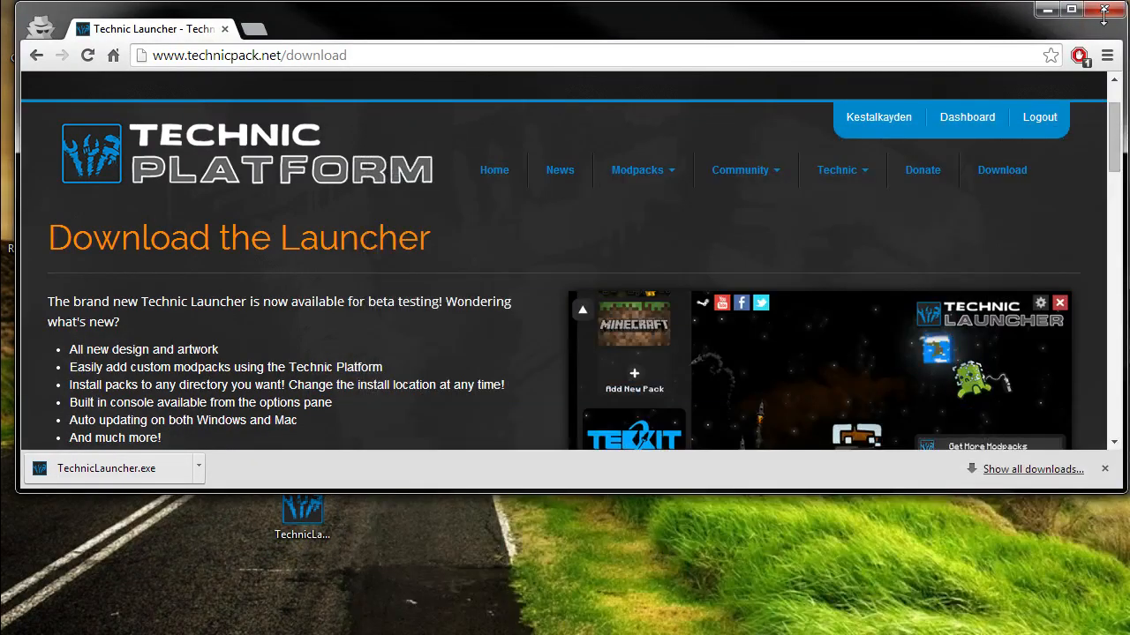
{"action": "left_click", "coordinate": [1103, 10]}
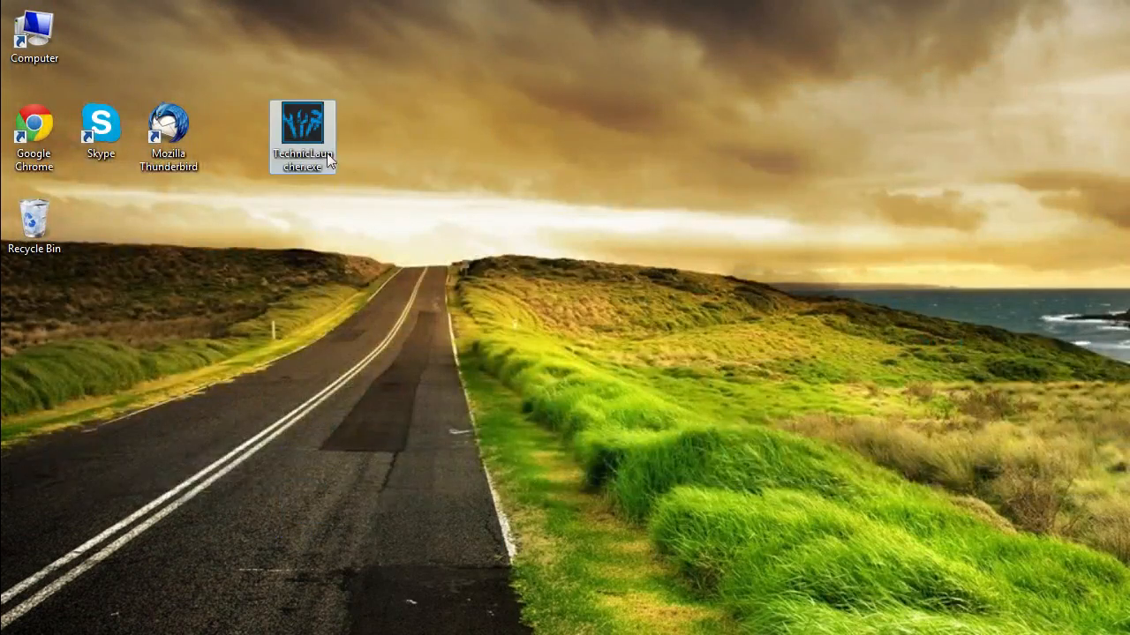
Run TechnicLauncher.exe past the security warning and choose Yes to change the install directory
{"action": "double_click", "coordinate": [302, 130]}
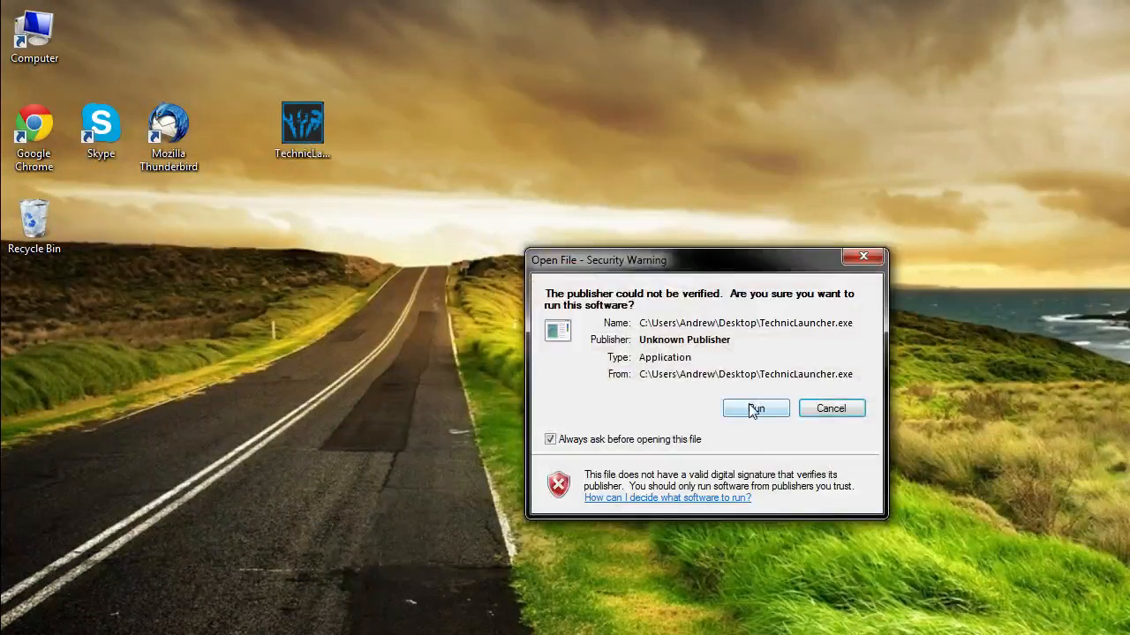
{"action": "left_click", "coordinate": [754, 408]}
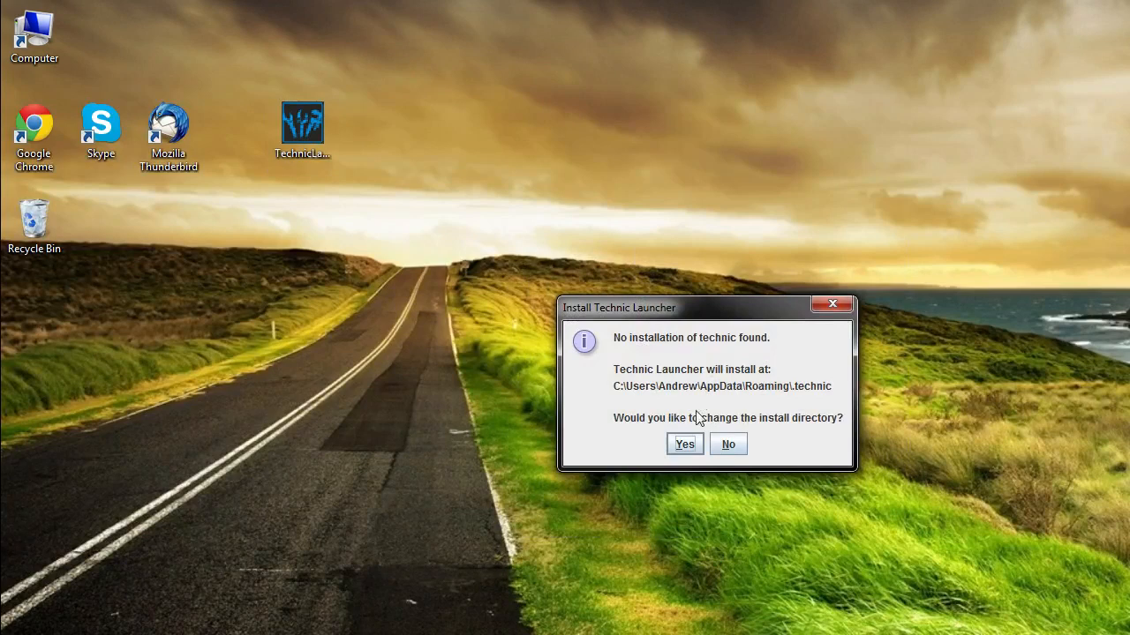
{"action": "left_click_drag", "start_coordinate": [706, 307], "coordinate": [542, 175]}
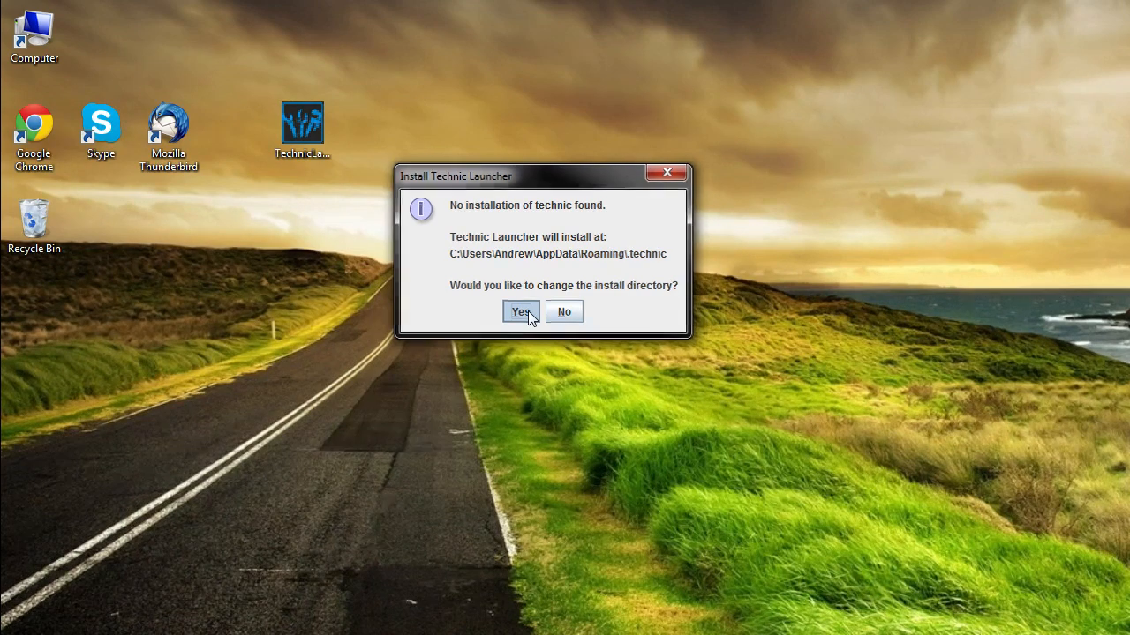
{"action": "left_click", "coordinate": [520, 312]}
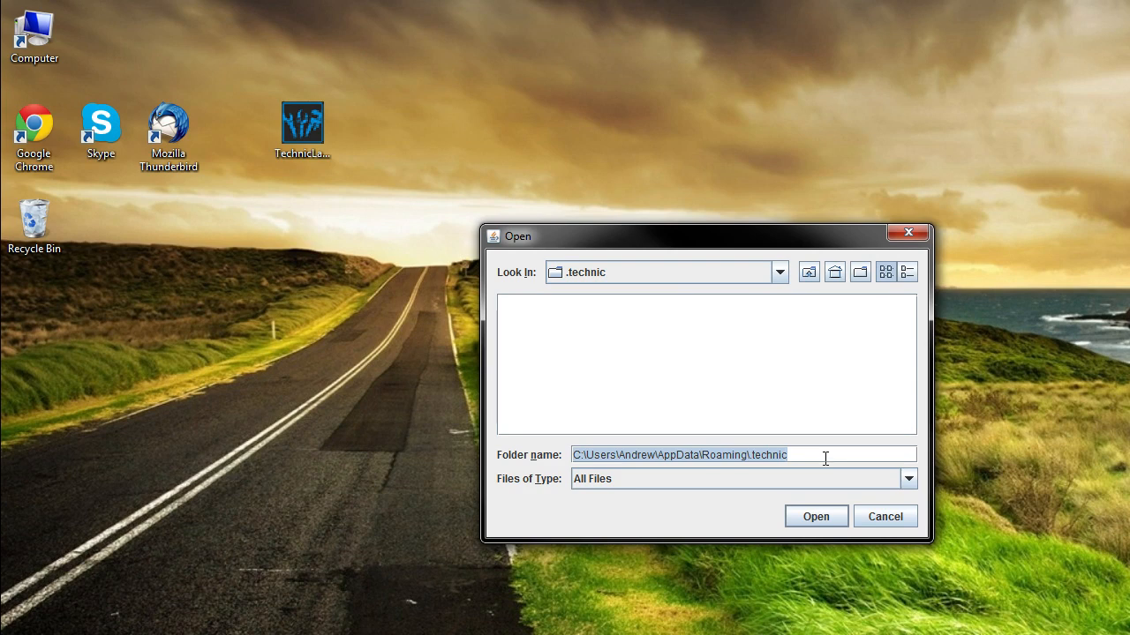
{"action": "mouse_move", "coordinate": [824, 433]}
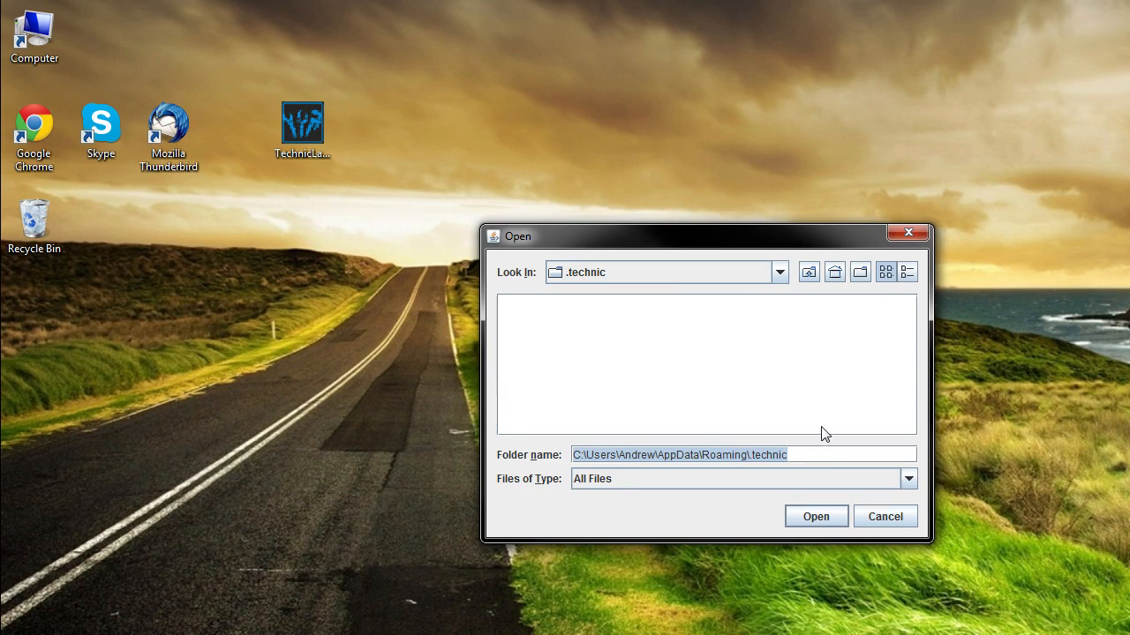
Go up from the .technic folder through Roaming and AppData to Local Disk (C:)
{"action": "left_click", "coordinate": [808, 272]}
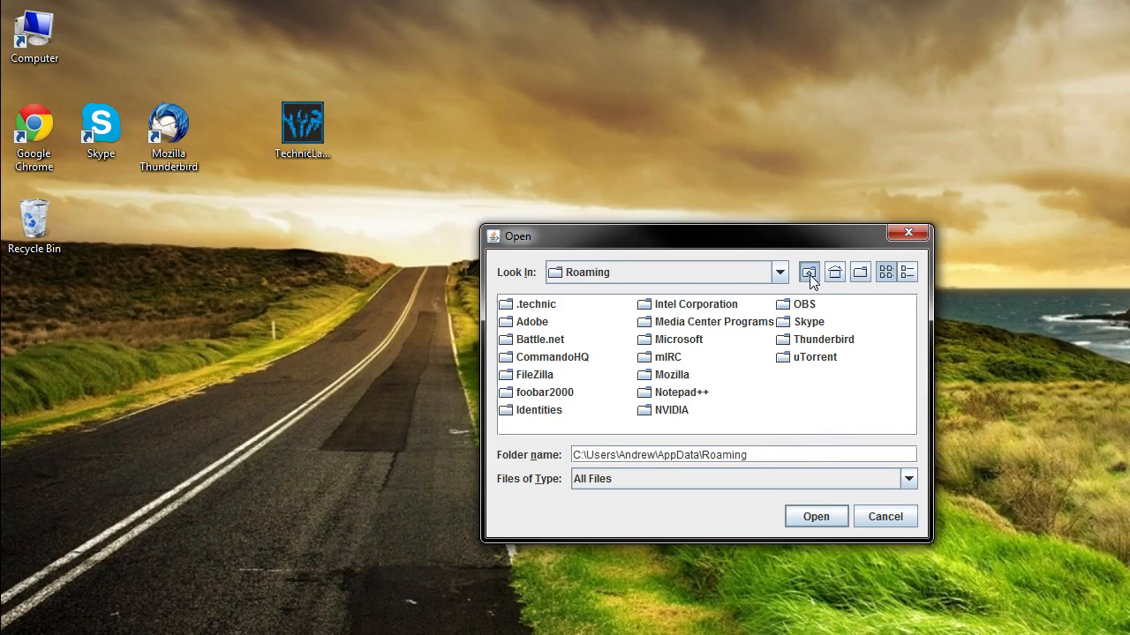
{"action": "left_click", "coordinate": [808, 272]}
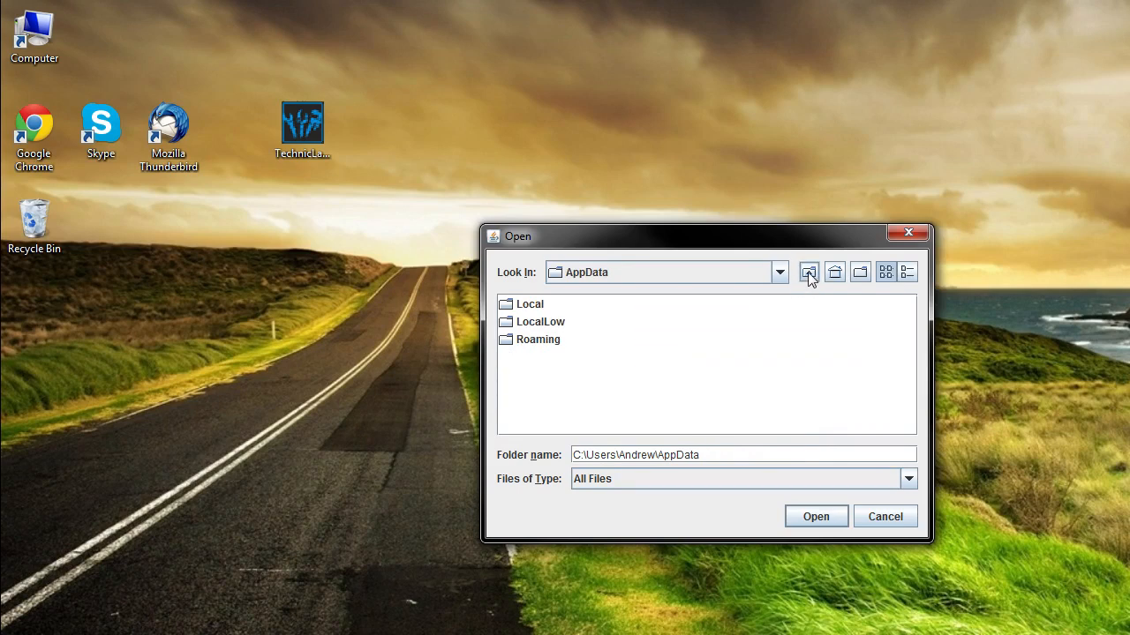
{"action": "left_click", "coordinate": [808, 271]}
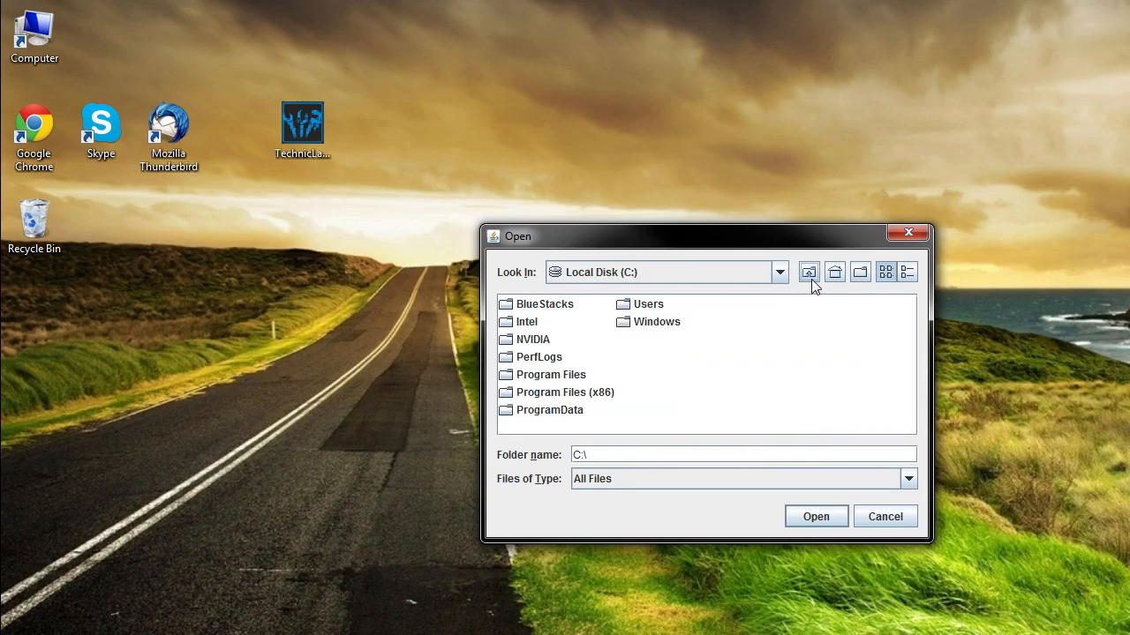
{"action": "mouse_move", "coordinate": [629, 281]}
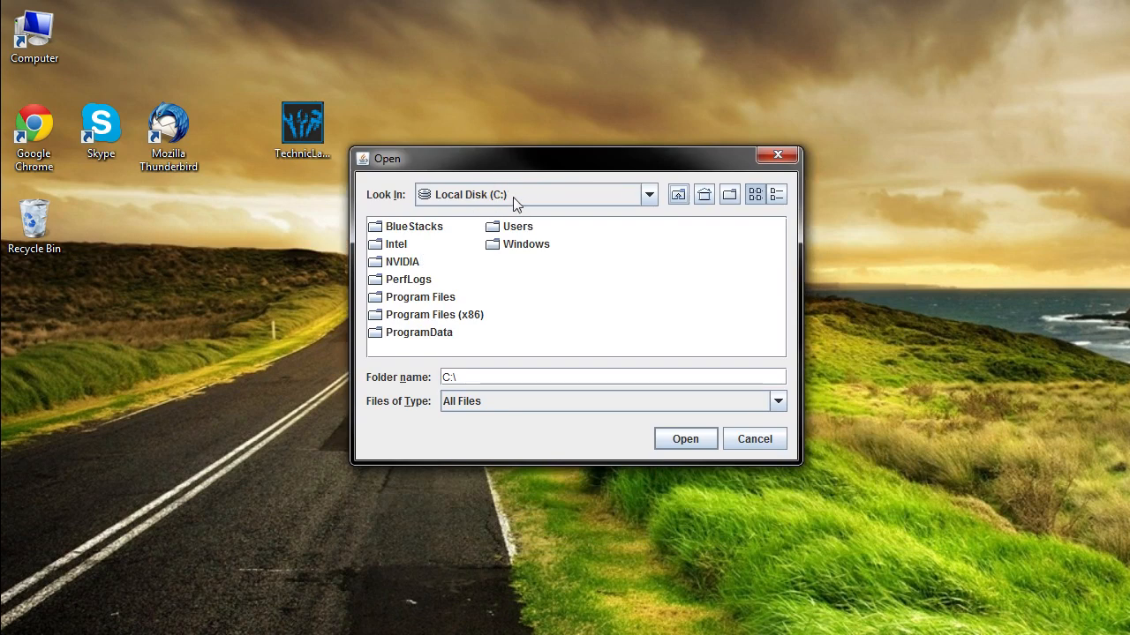
{"action": "mouse_move", "coordinate": [525, 282]}
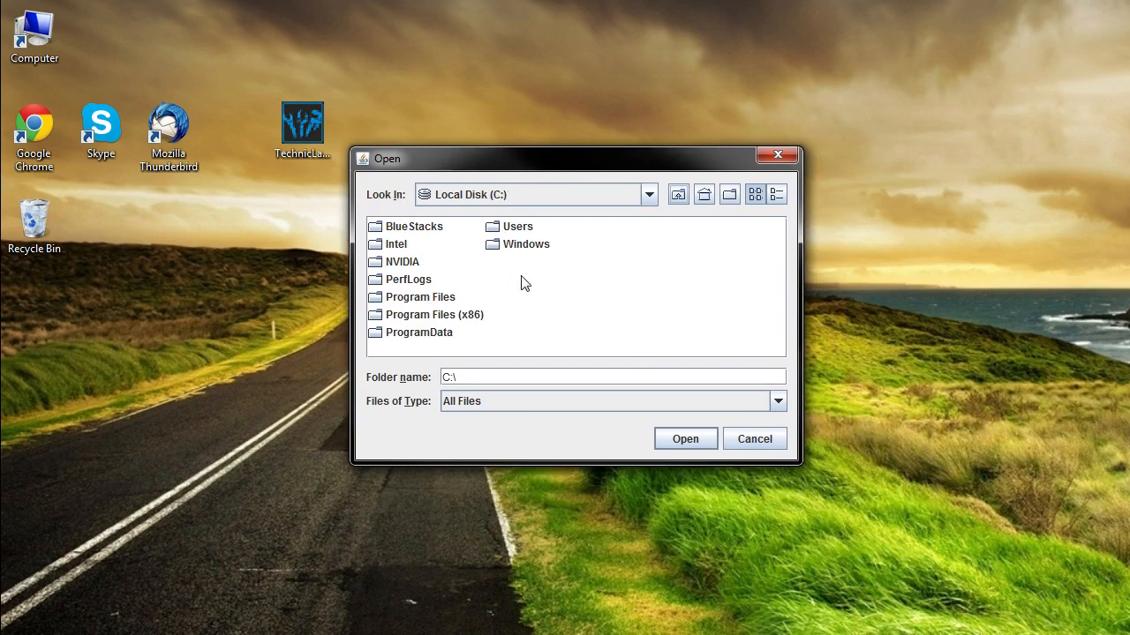
Create a Technic folder on C: and select C:\Technic as the install location
{"action": "right_click", "coordinate": [524, 283]}
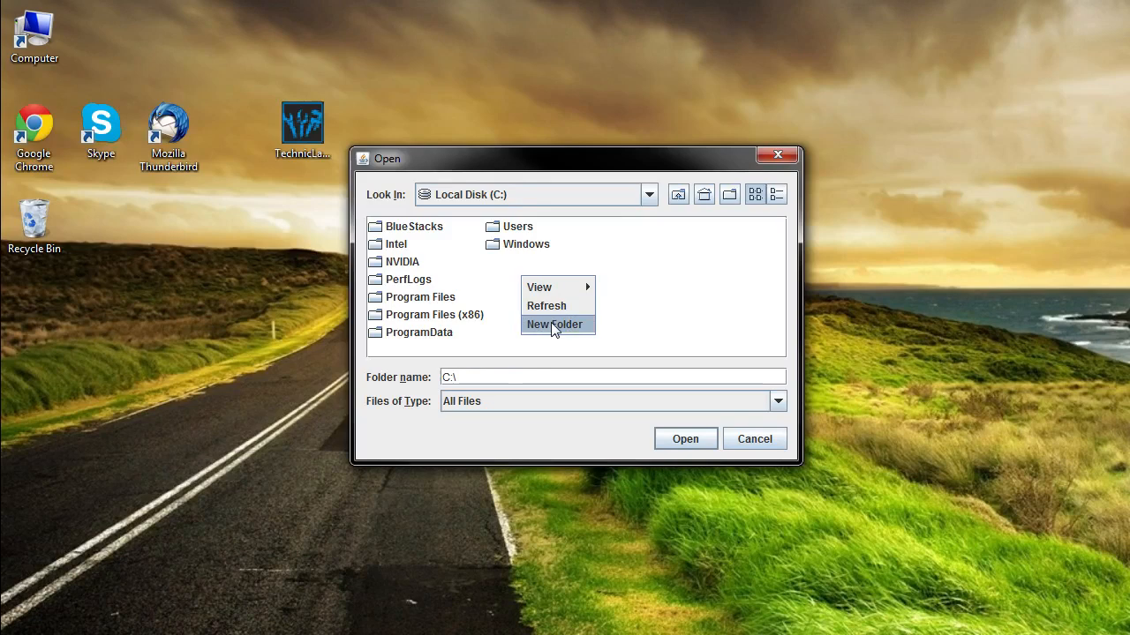
{"action": "left_click", "coordinate": [554, 324]}
{"action": "type", "text": "Technic"}
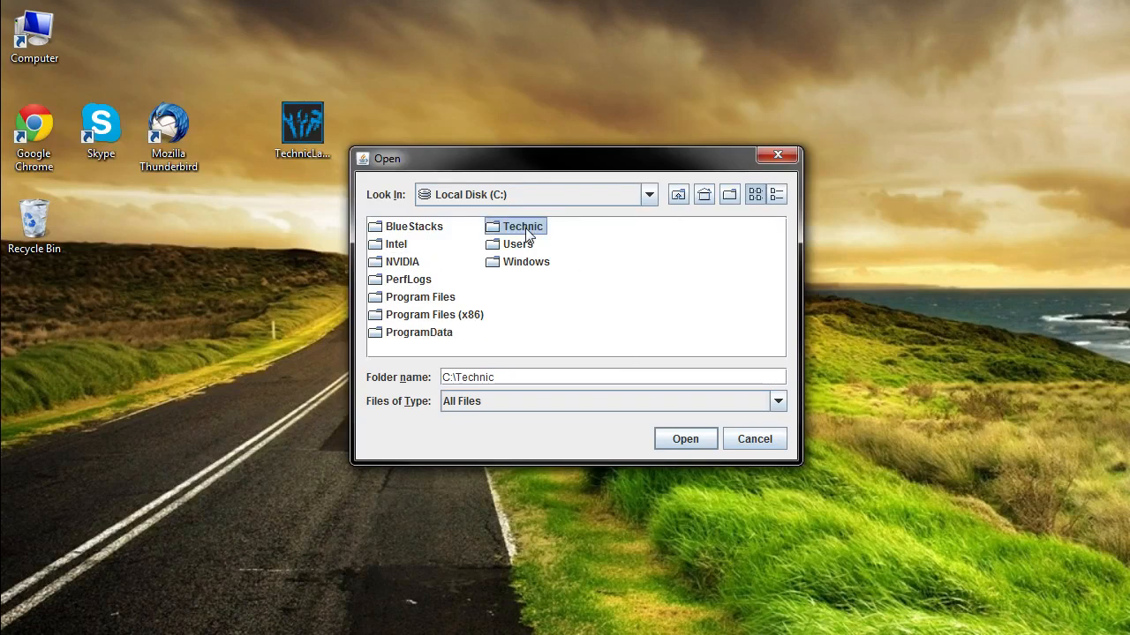
{"action": "double_click", "coordinate": [522, 226]}
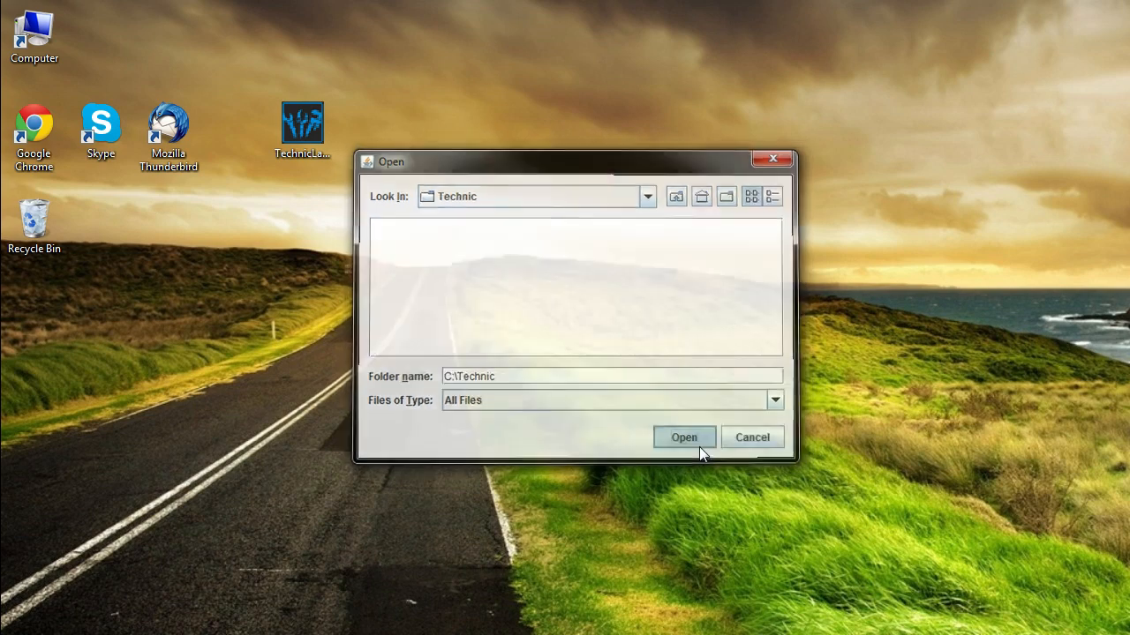
{"action": "left_click", "coordinate": [684, 437]}
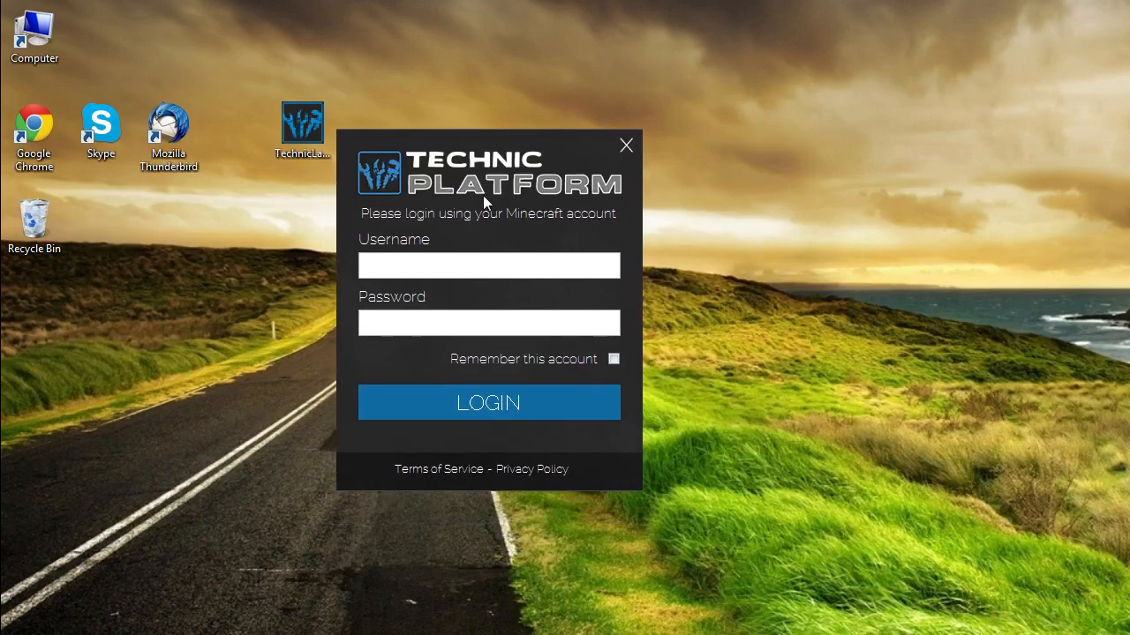
Log in as kestalka with Remember this account ticked
{"action": "type", "text": "kestalkayden"}
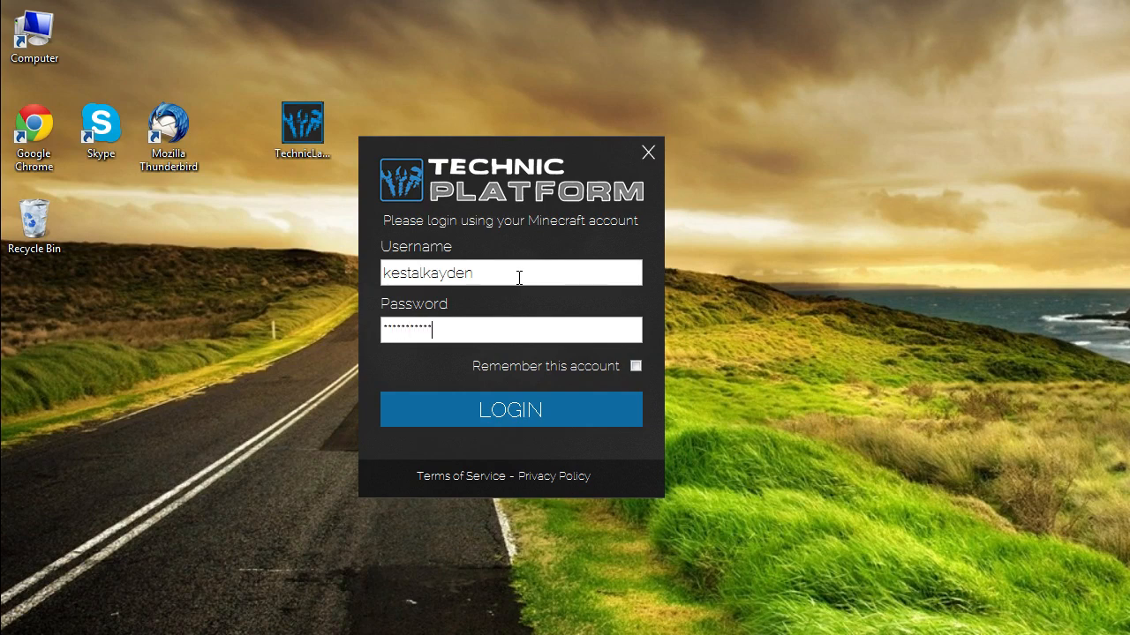
{"action": "left_click", "coordinate": [635, 366]}
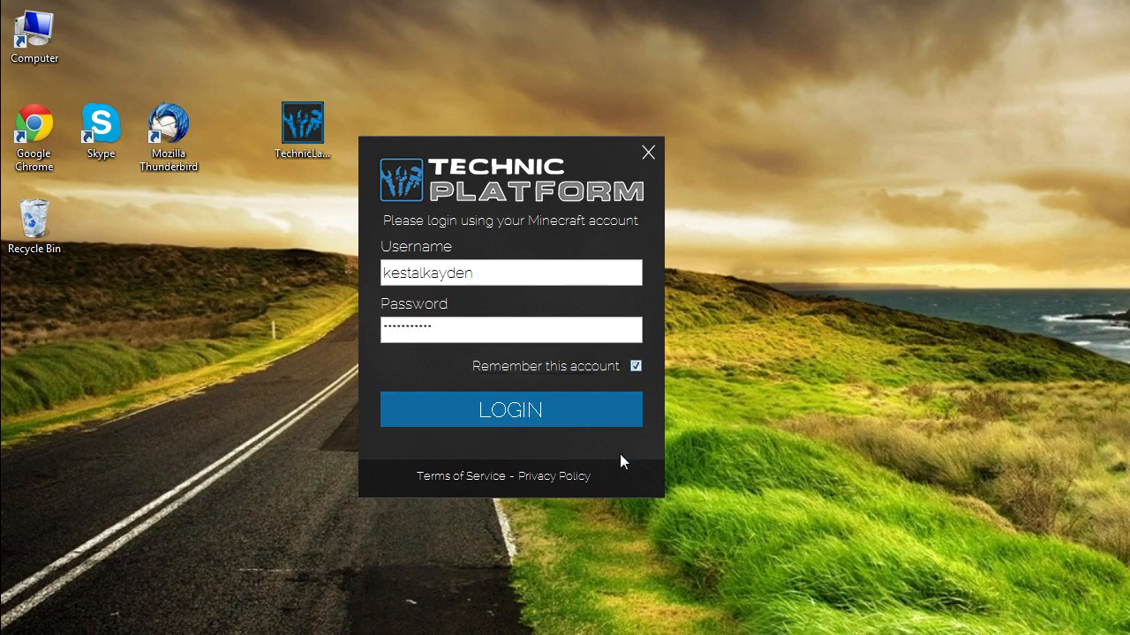
{"action": "left_click", "coordinate": [510, 408]}
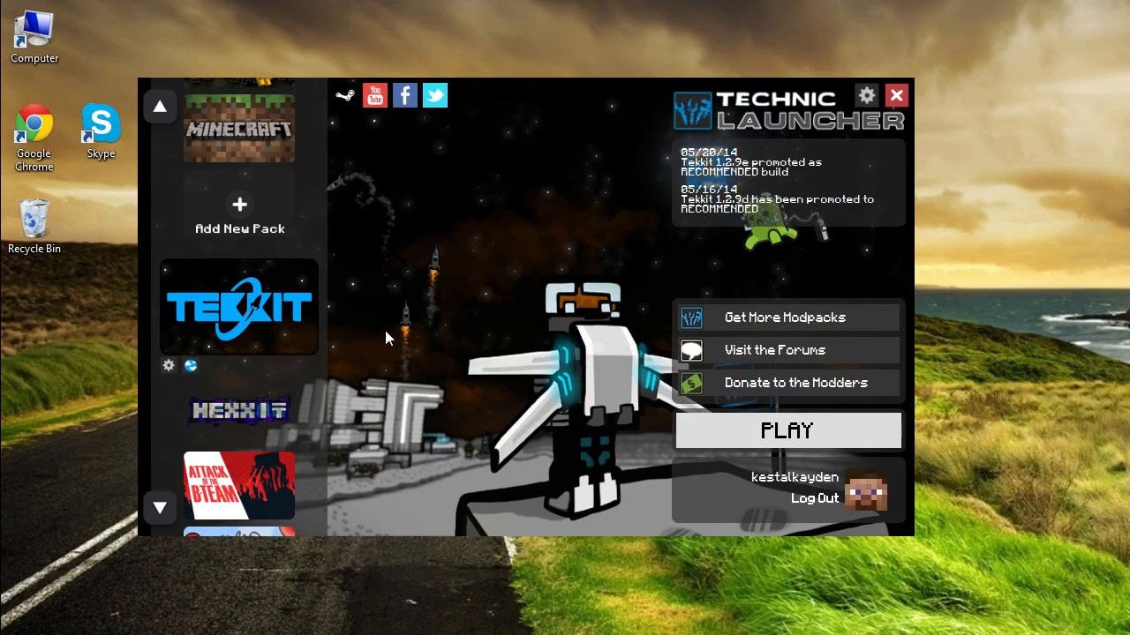
{"action": "mouse_move", "coordinate": [57, 404]}
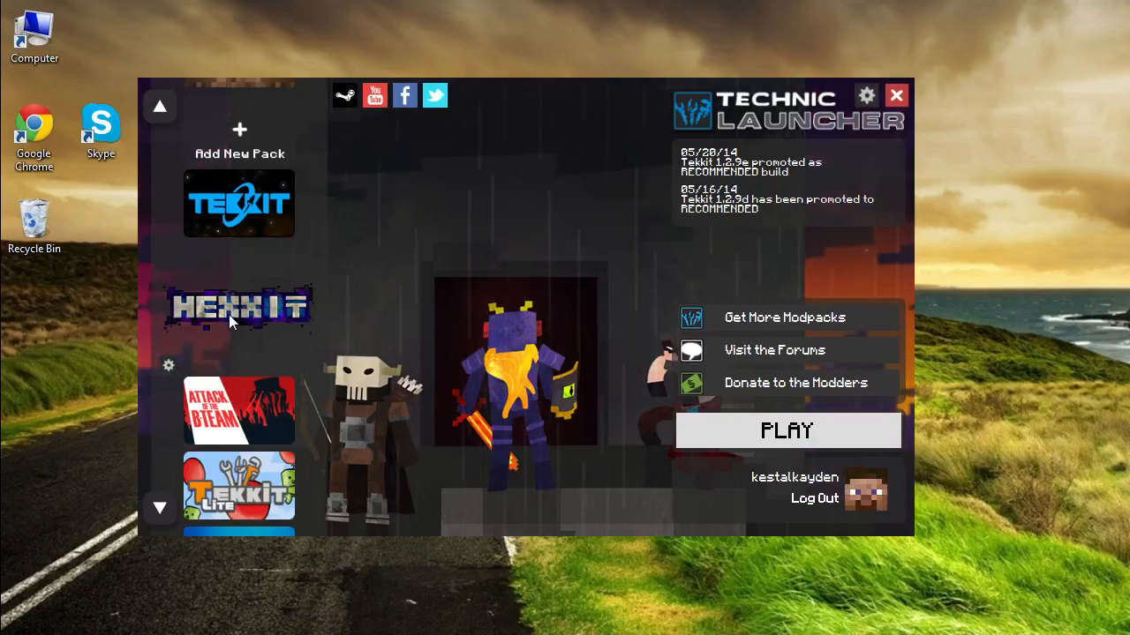
{"action": "mouse_move", "coordinate": [920, 291]}
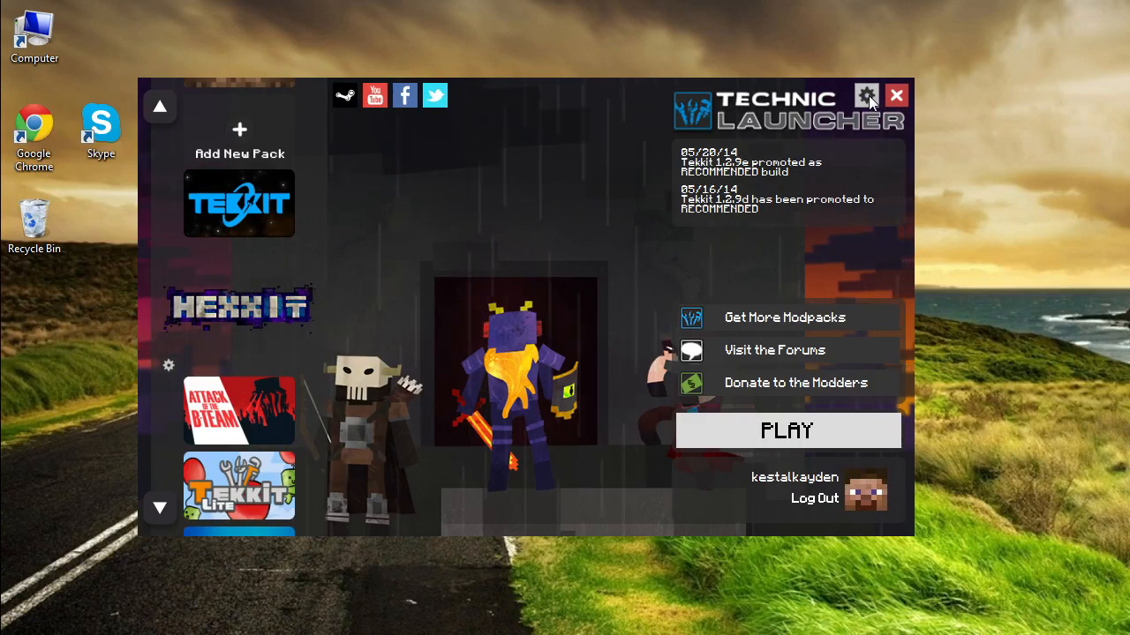
{"action": "left_click", "coordinate": [866, 96]}
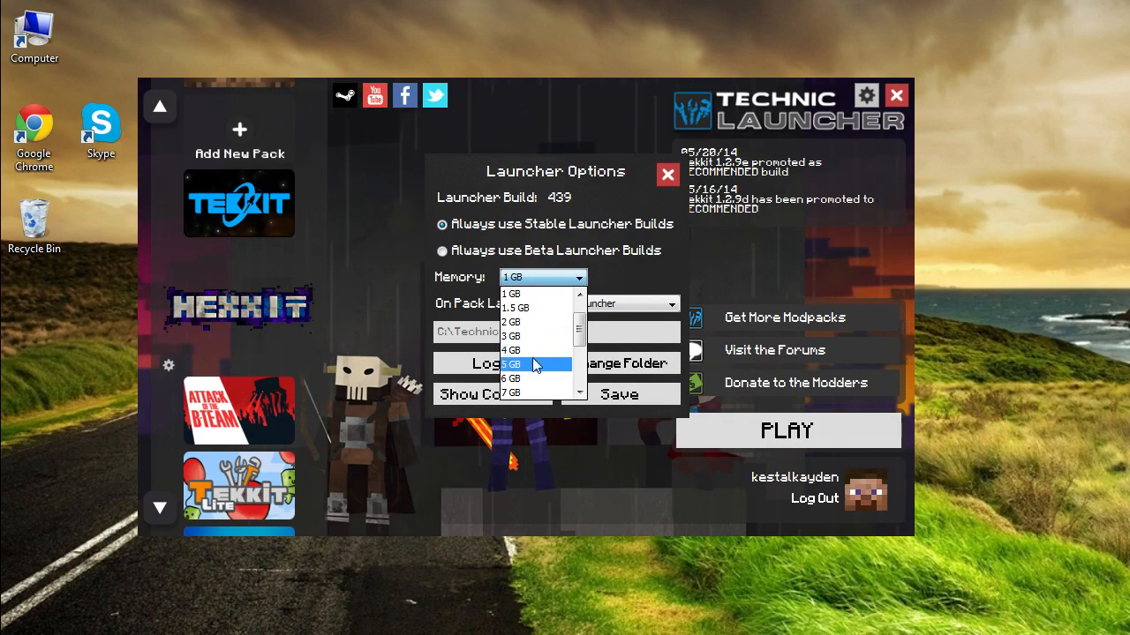
Choose 6 GB memory in the launcher options and save them
{"action": "left_click", "coordinate": [514, 365]}
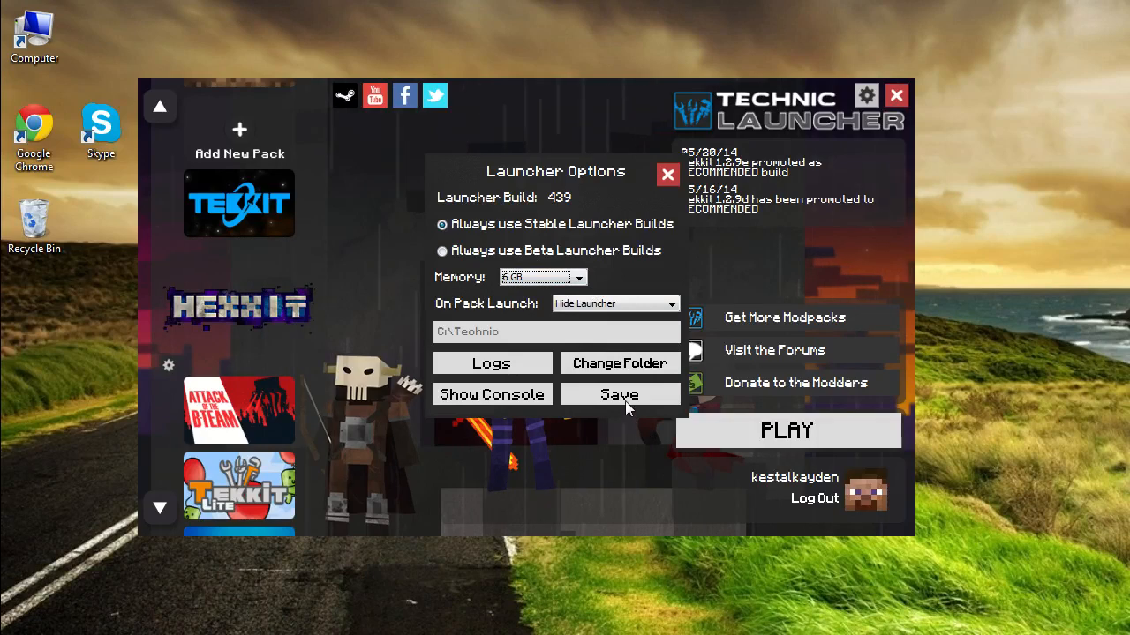
{"action": "left_click", "coordinate": [578, 276]}
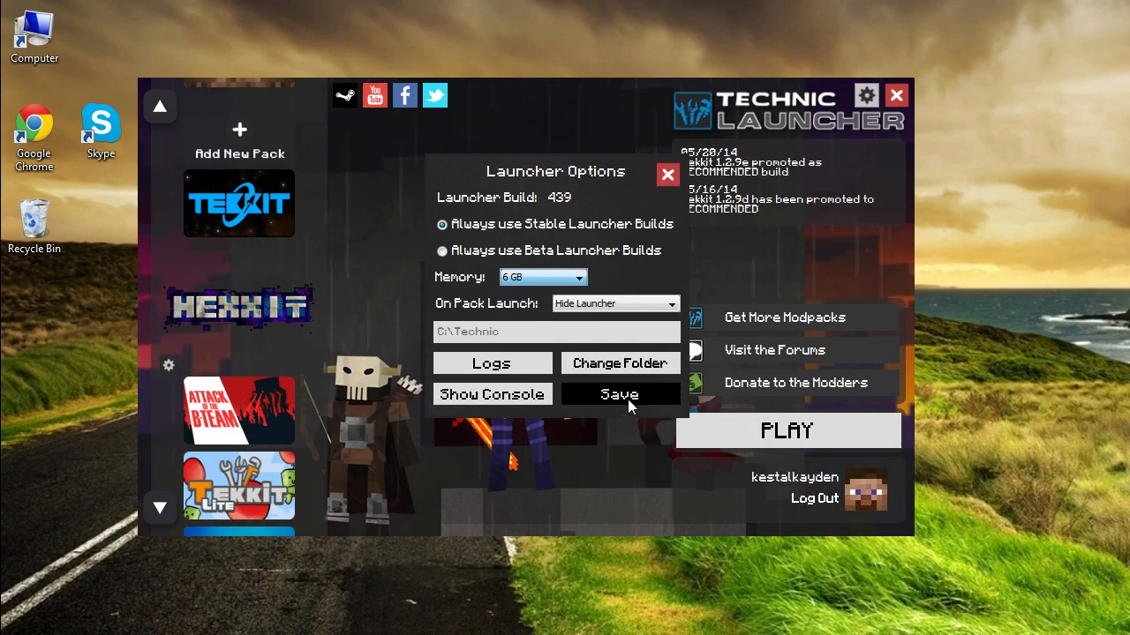
{"action": "left_click", "coordinate": [619, 395]}
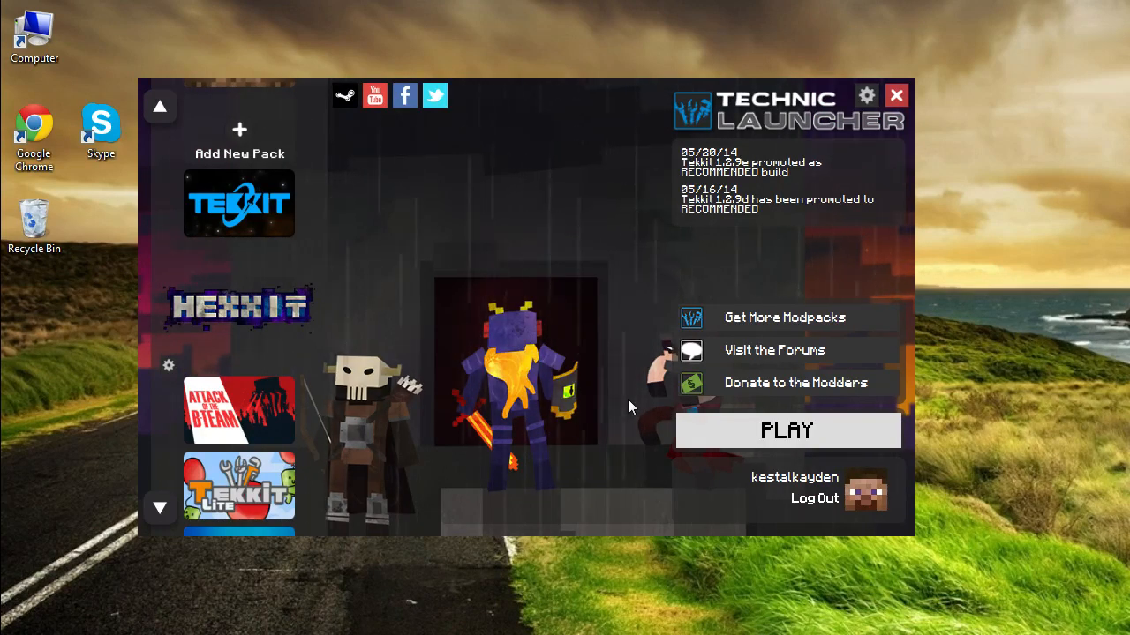